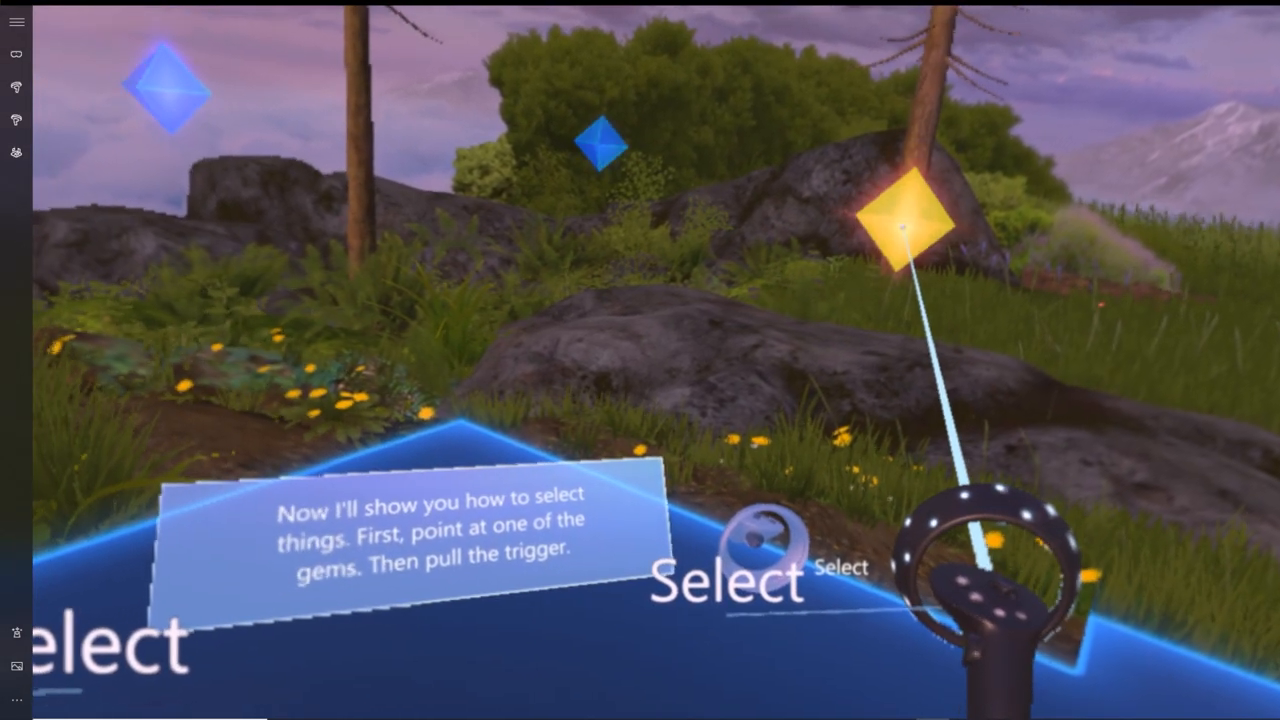
Select a floating gem in the controller tutorial to finish it
left_click(905, 215)
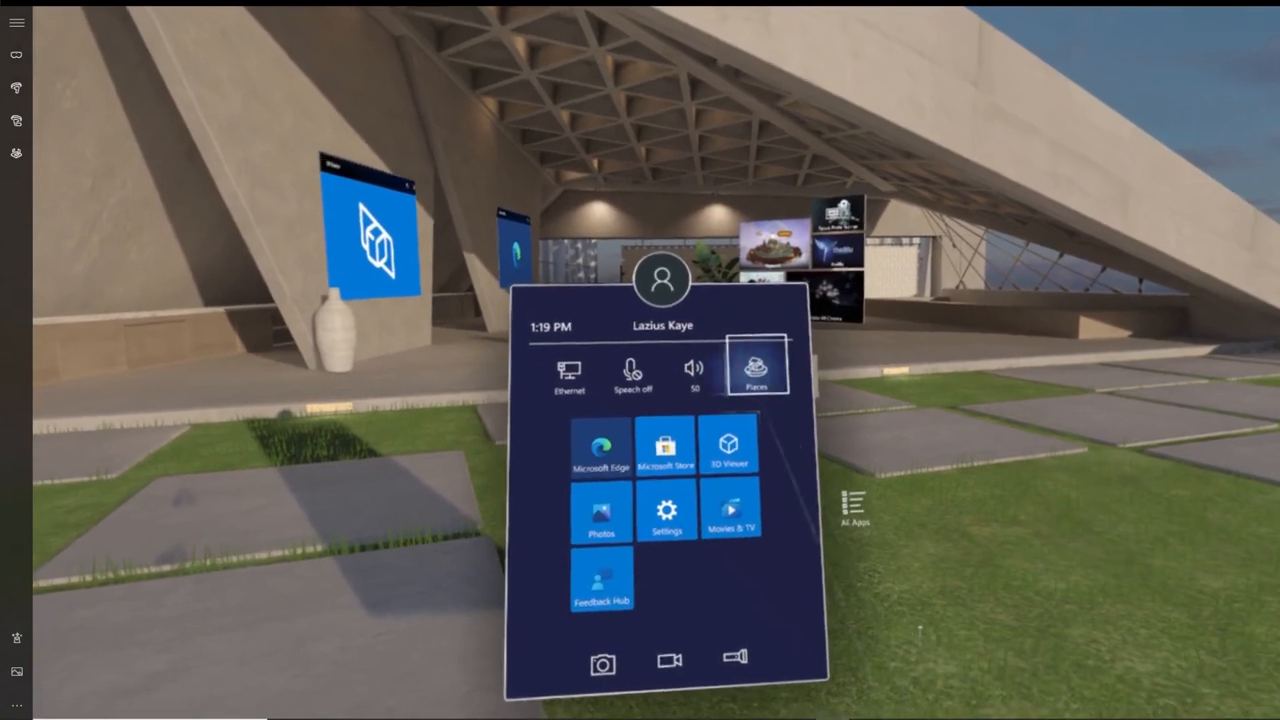
Select Places in the Start menu to list Cliff House and Skyloft
left_click(758, 367)
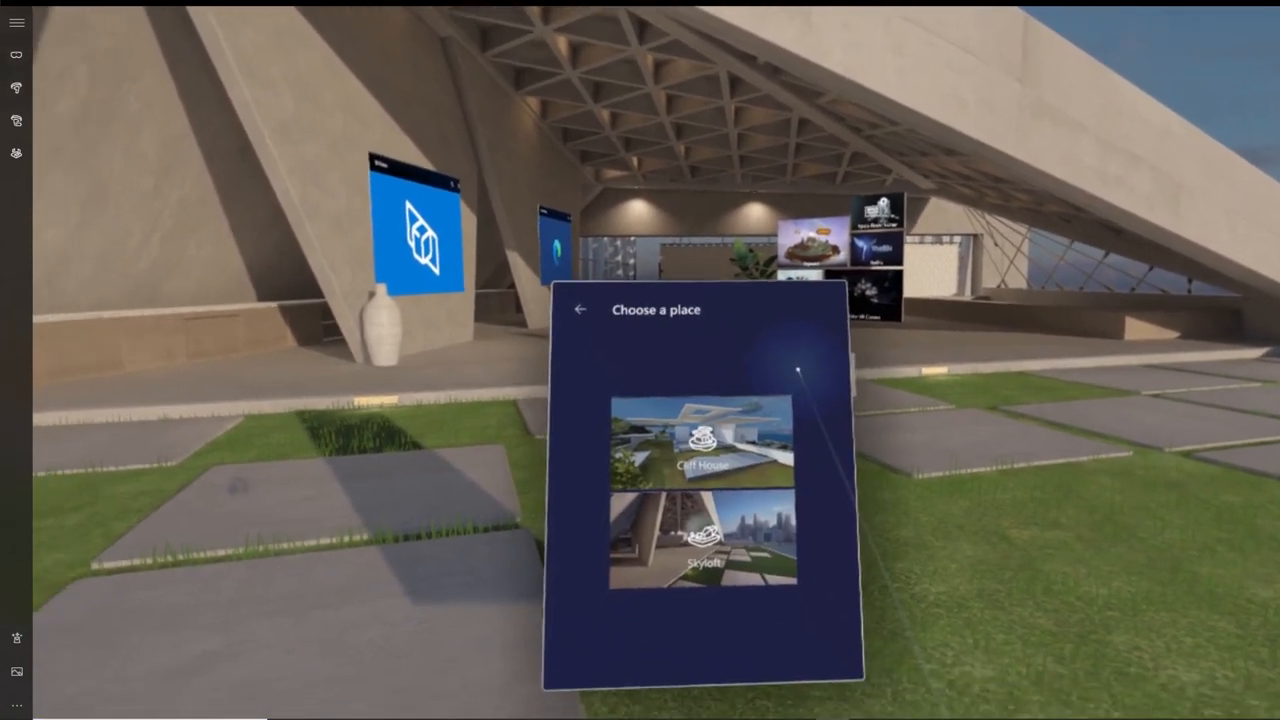